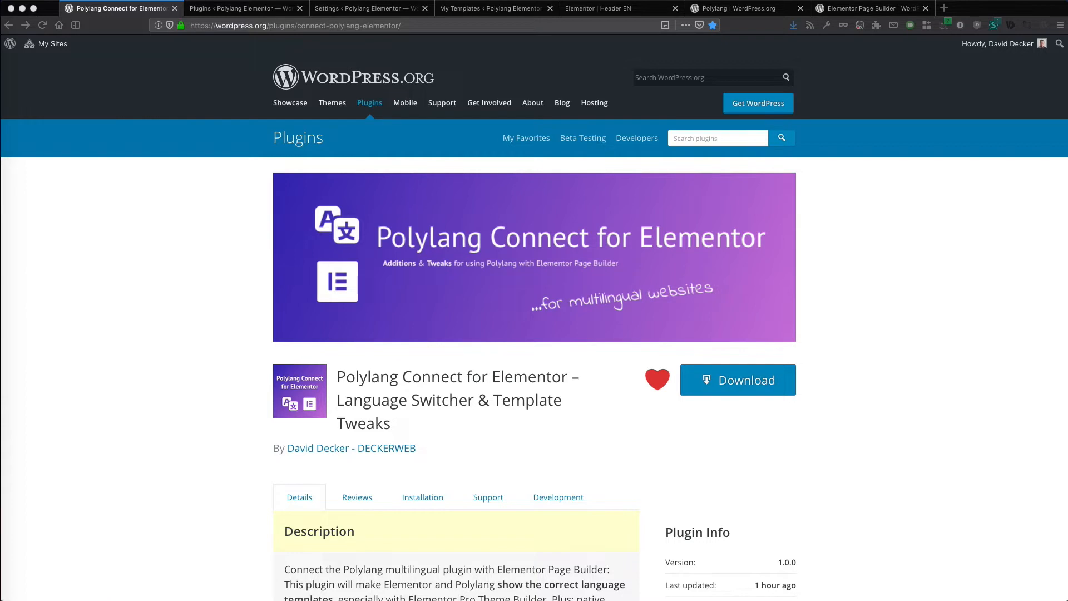
pyautogui.moveTo(602, 286)
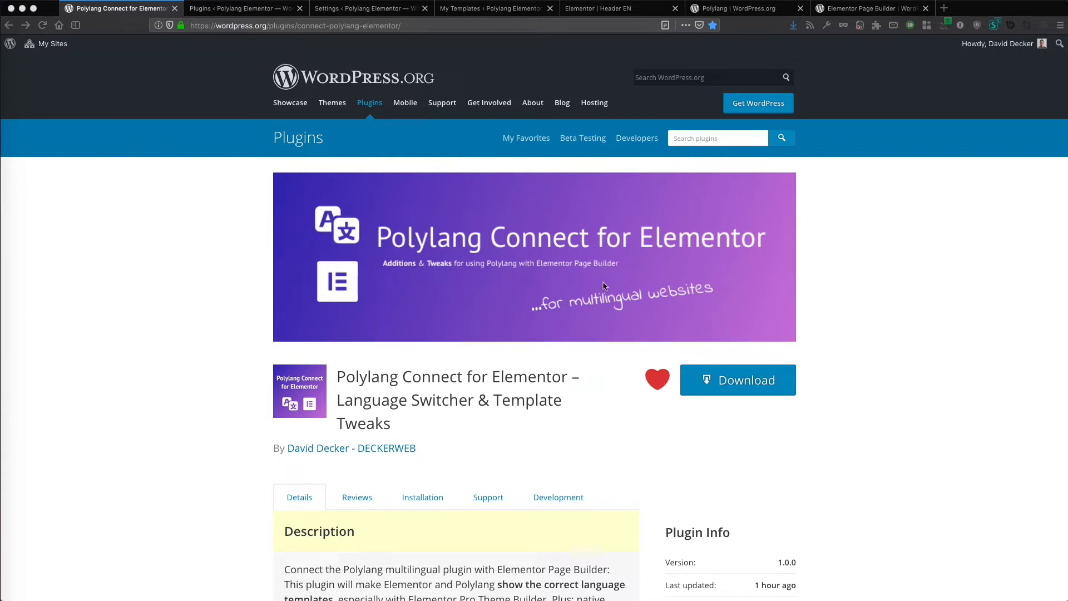
# Step: Review the Polylang and Elementor plugin pages, then return to the Polylang Connect for Elementor page
pyautogui.click(732, 7)
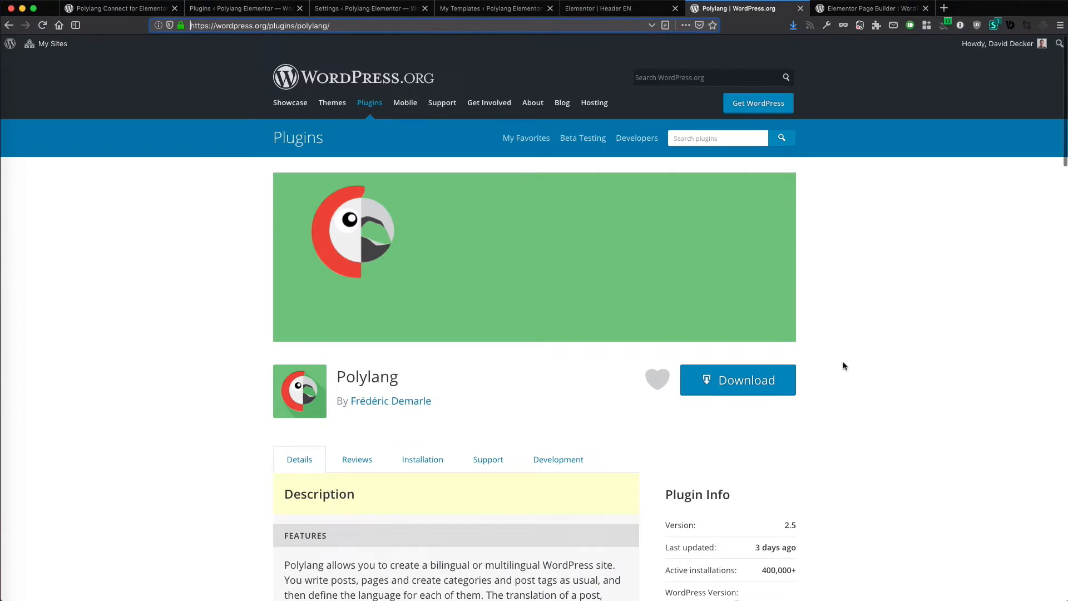
pyautogui.click(865, 7)
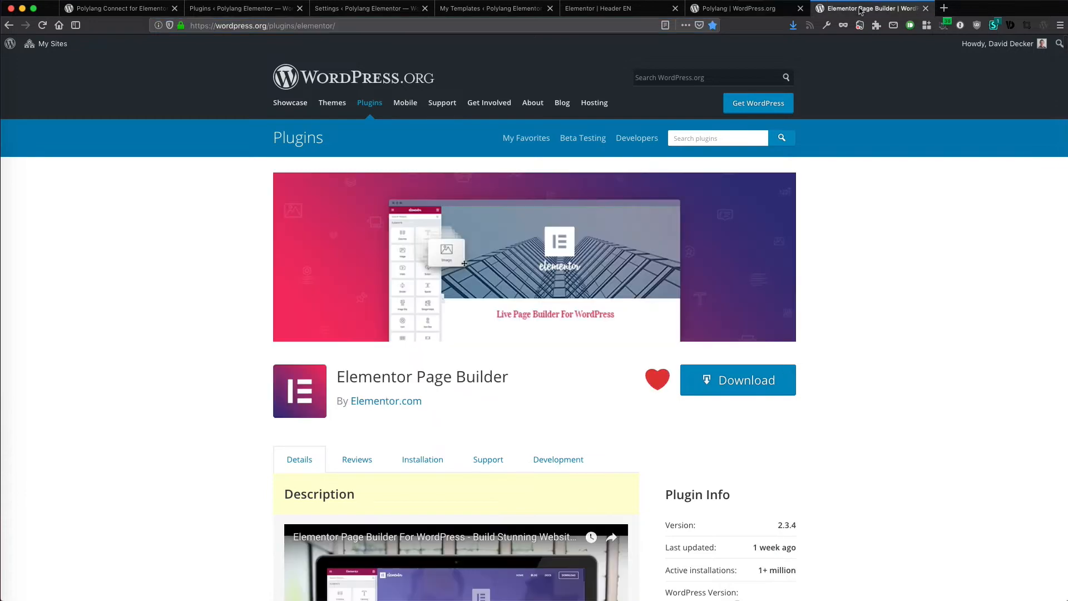
pyautogui.scroll(-3)
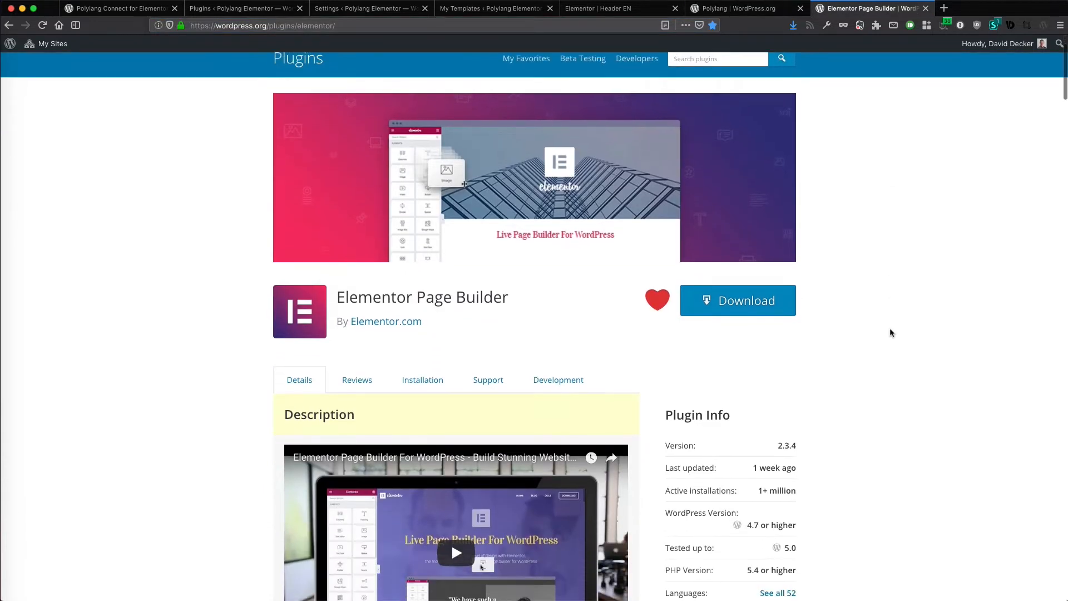
pyautogui.scroll(3)
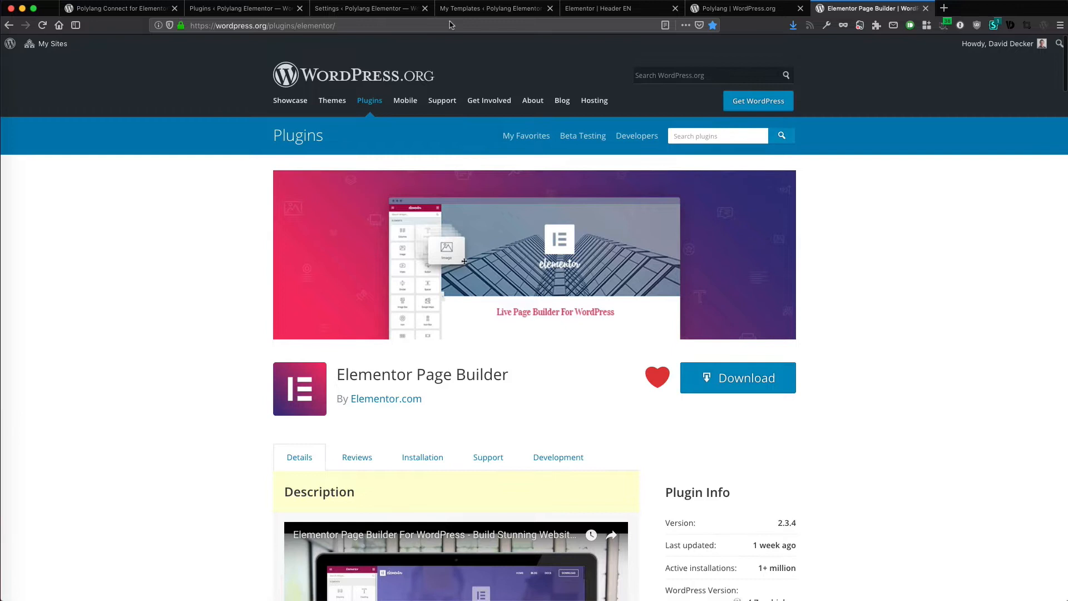
pyautogui.click(119, 8)
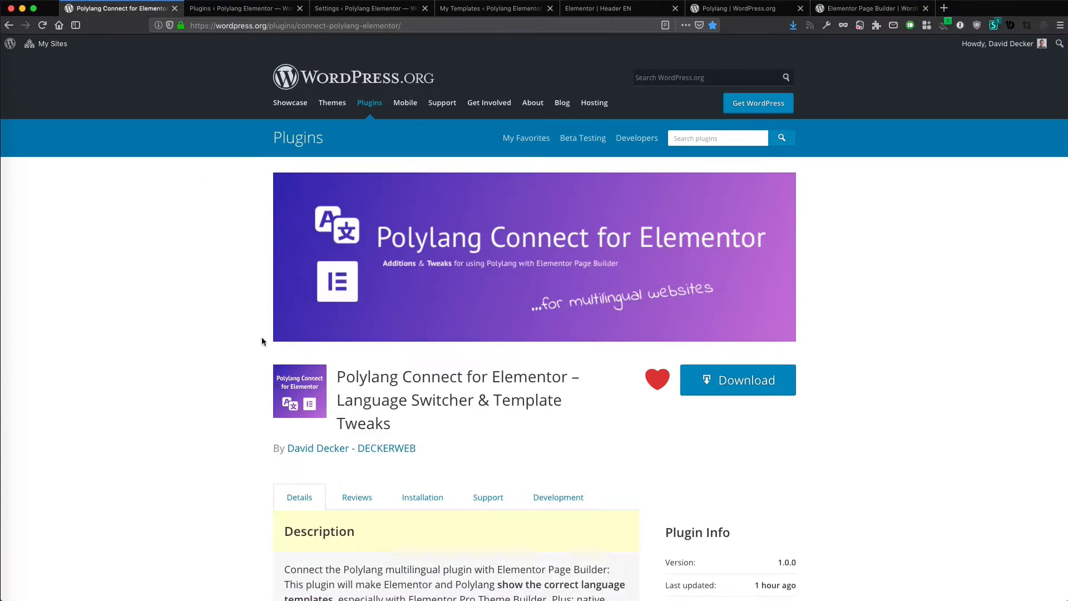
pyautogui.moveTo(229, 356)
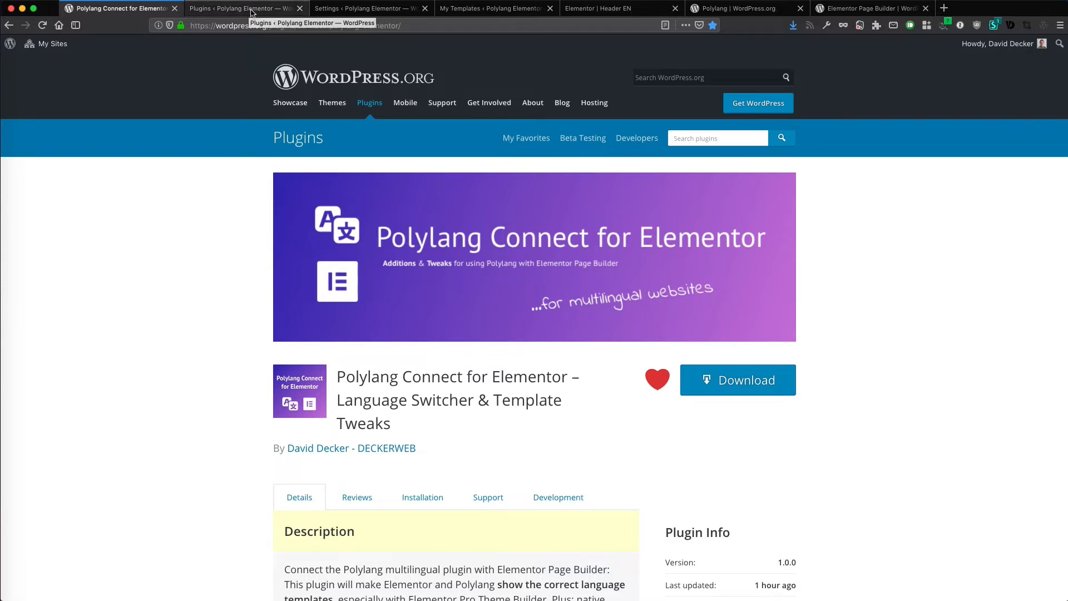
# Step: Go to the site's installed plugins list and then the saved Elementor templates (Header DE, Header EN)
pyautogui.click(244, 8)
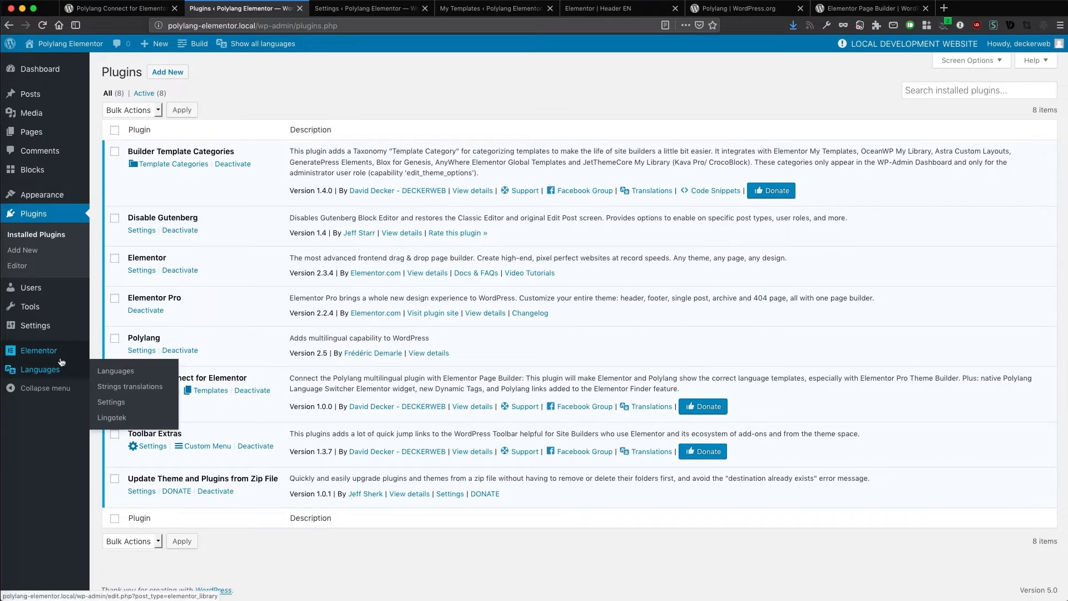
pyautogui.click(38, 350)
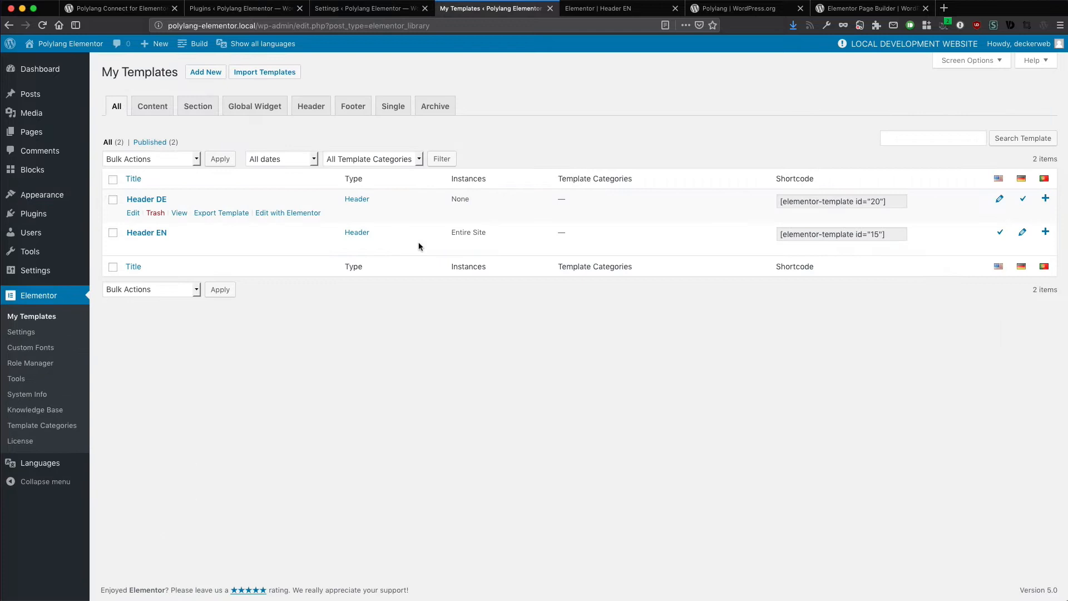
pyautogui.moveTo(190, 211)
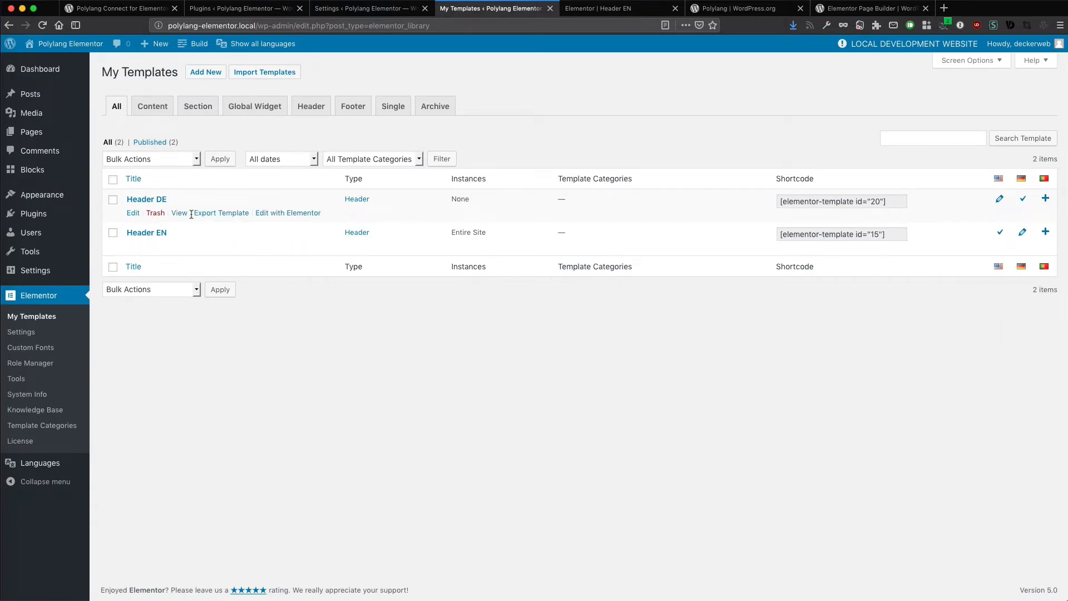
pyautogui.moveTo(147, 232)
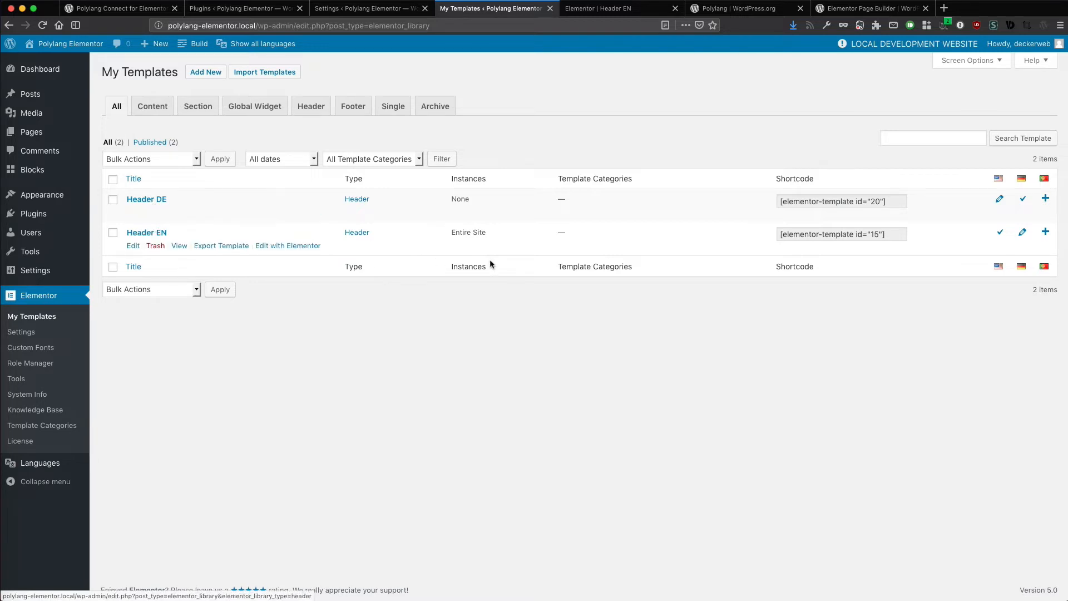
pyautogui.moveTo(794, 271)
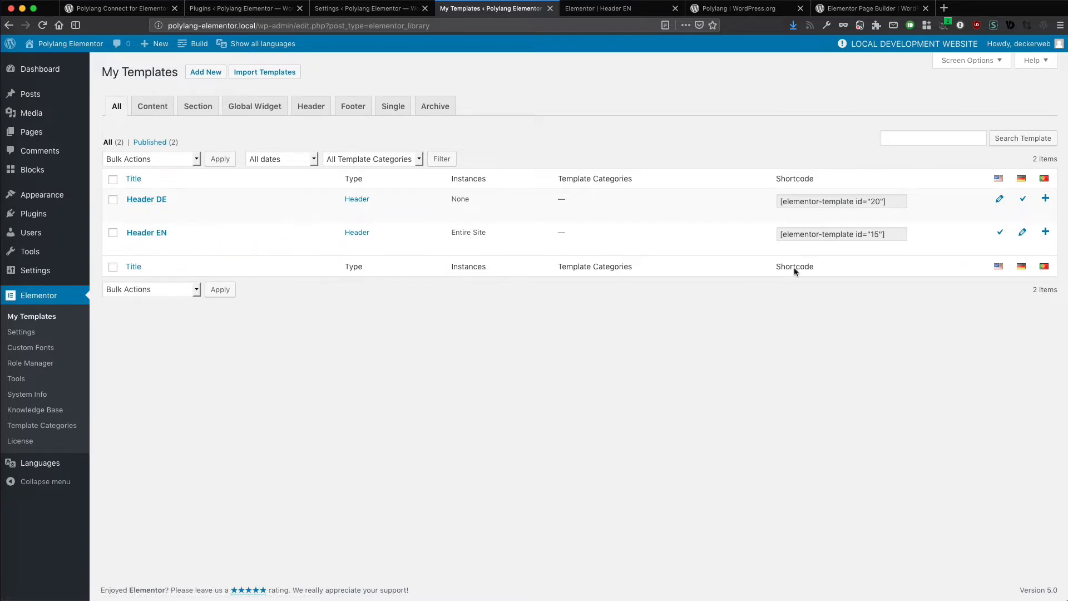
pyautogui.moveTo(1012, 191)
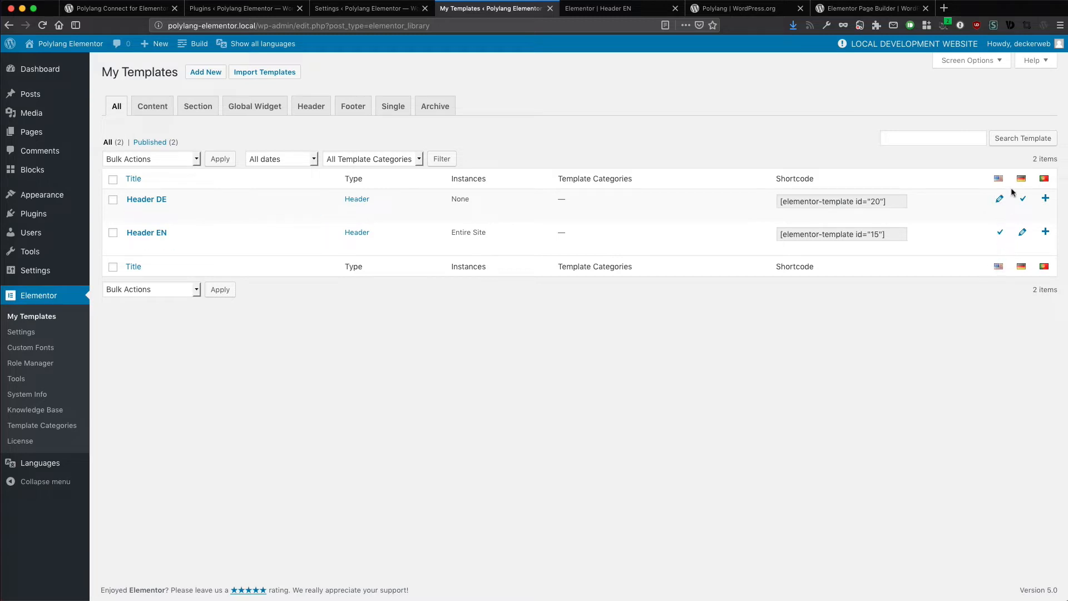
pyautogui.moveTo(146, 199)
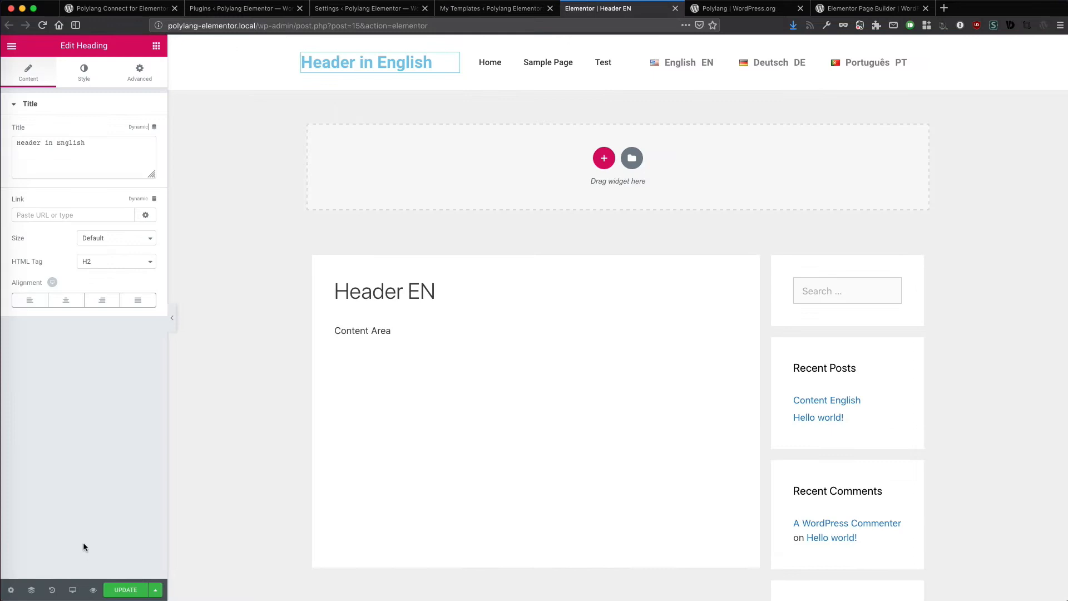
# Step: Check Header EN's Display Conditions show Entire Site, close unchanged, and return to My Templates
pyautogui.click(154, 589)
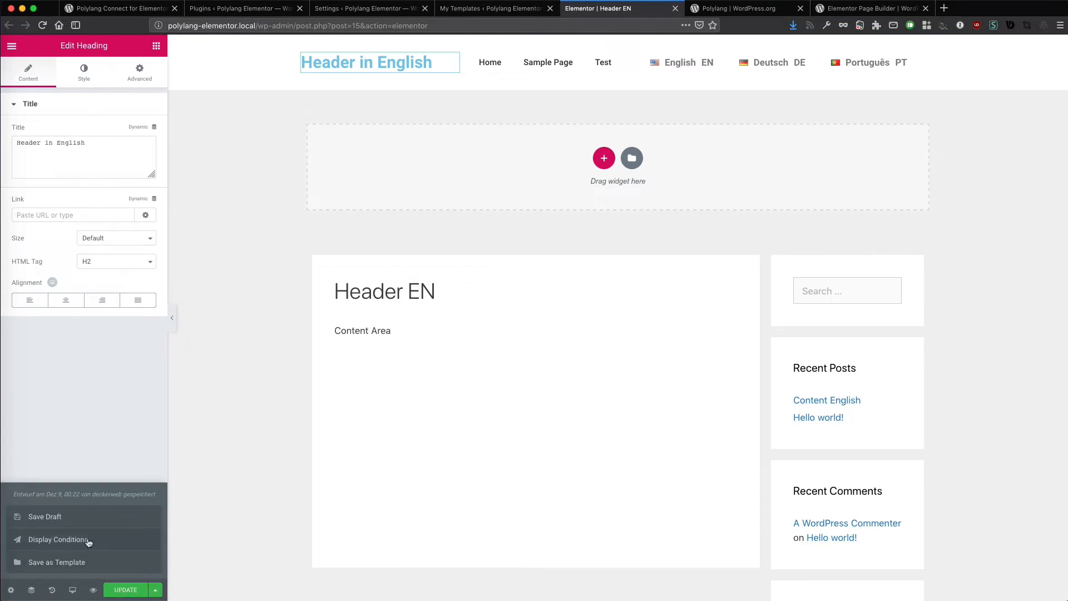
pyautogui.click(56, 539)
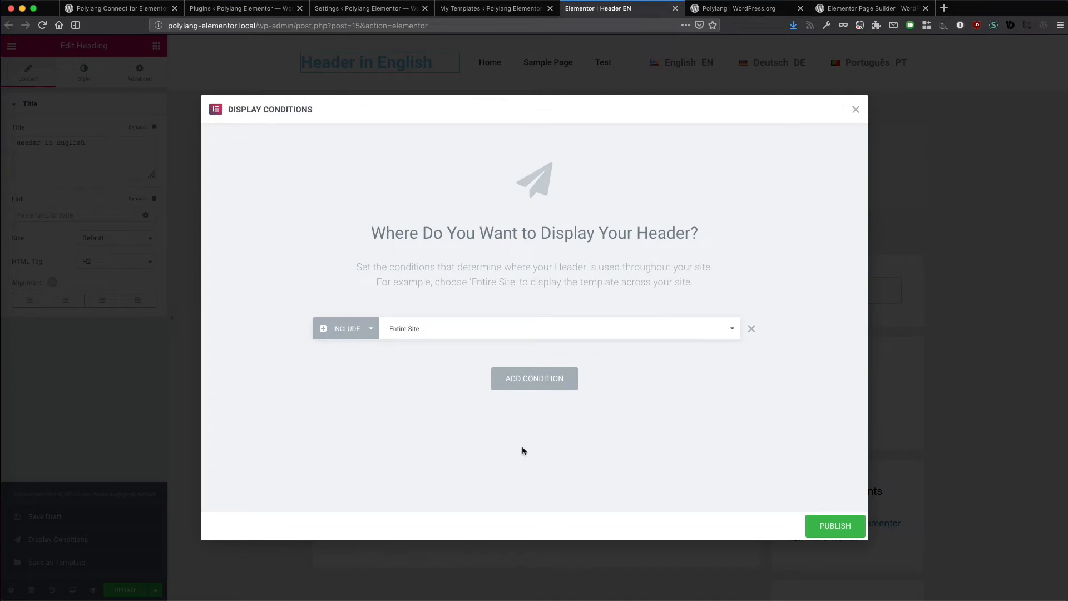
pyautogui.moveTo(860, 109)
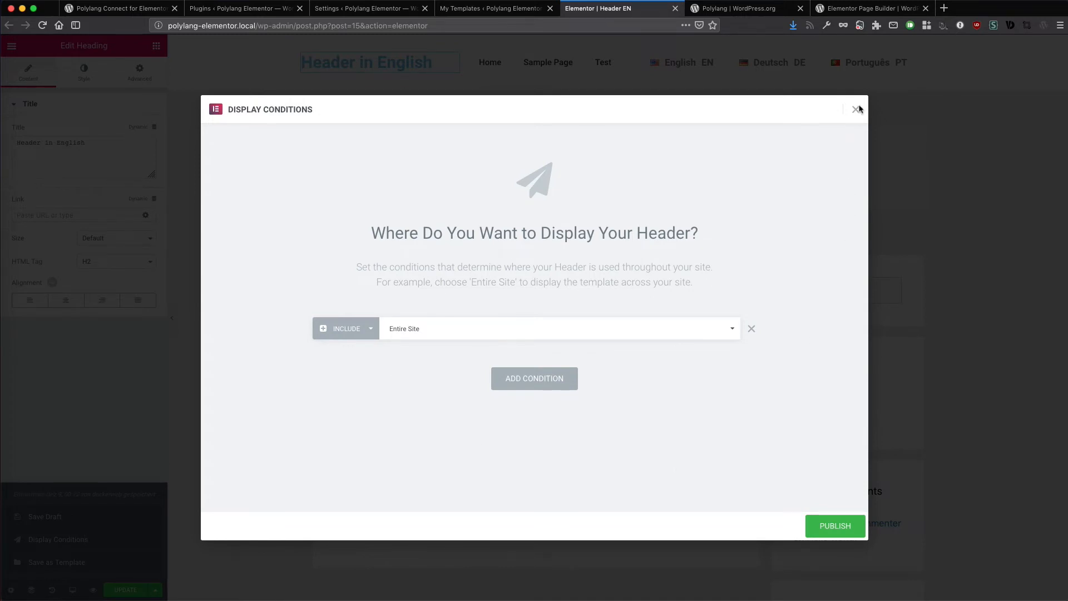
pyautogui.moveTo(856, 111)
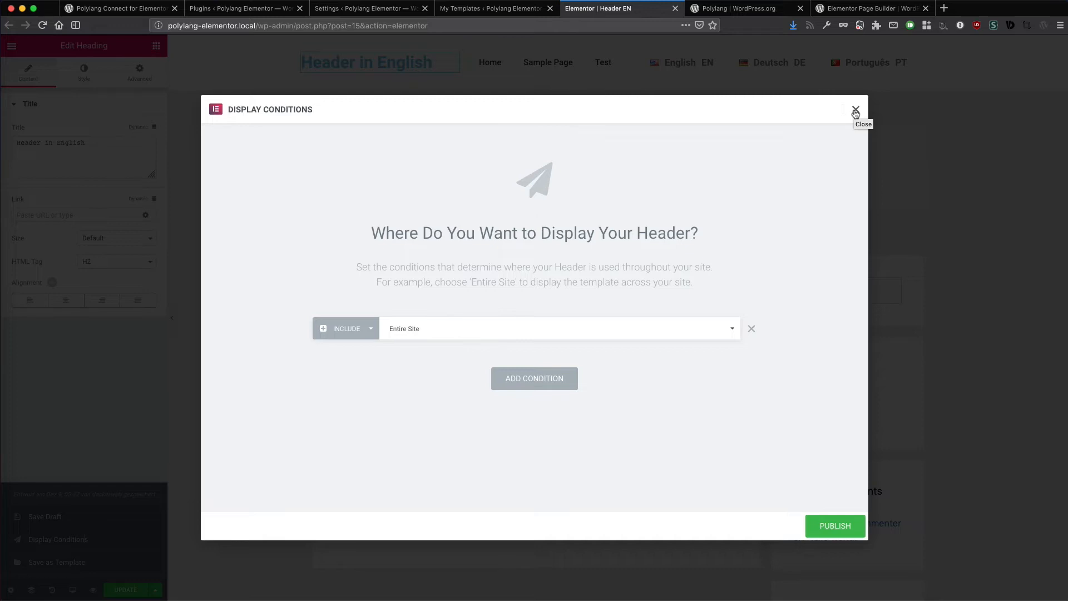
pyautogui.click(855, 110)
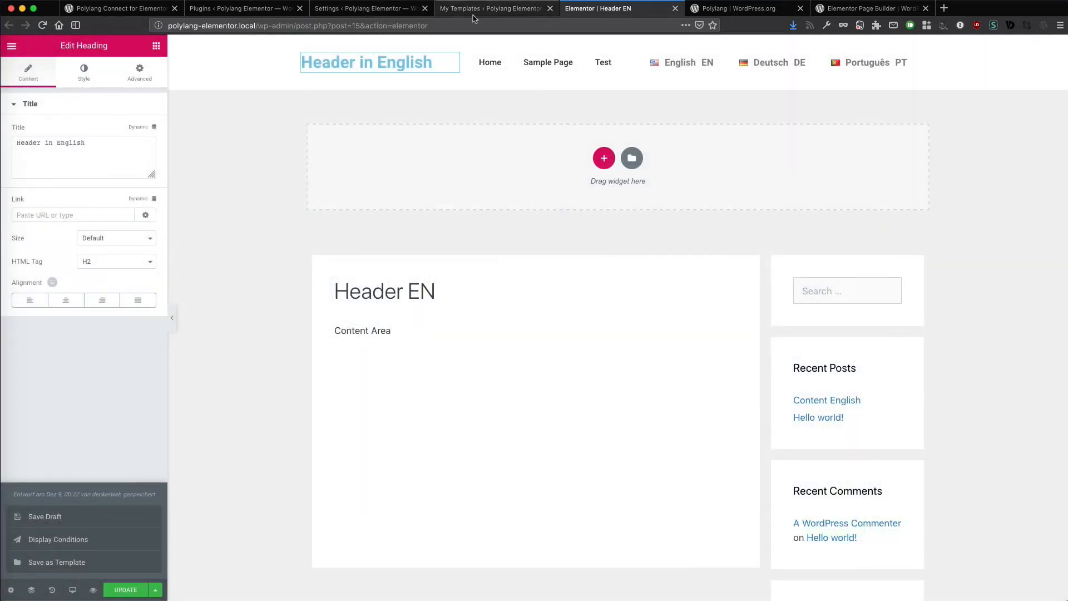
pyautogui.click(494, 8)
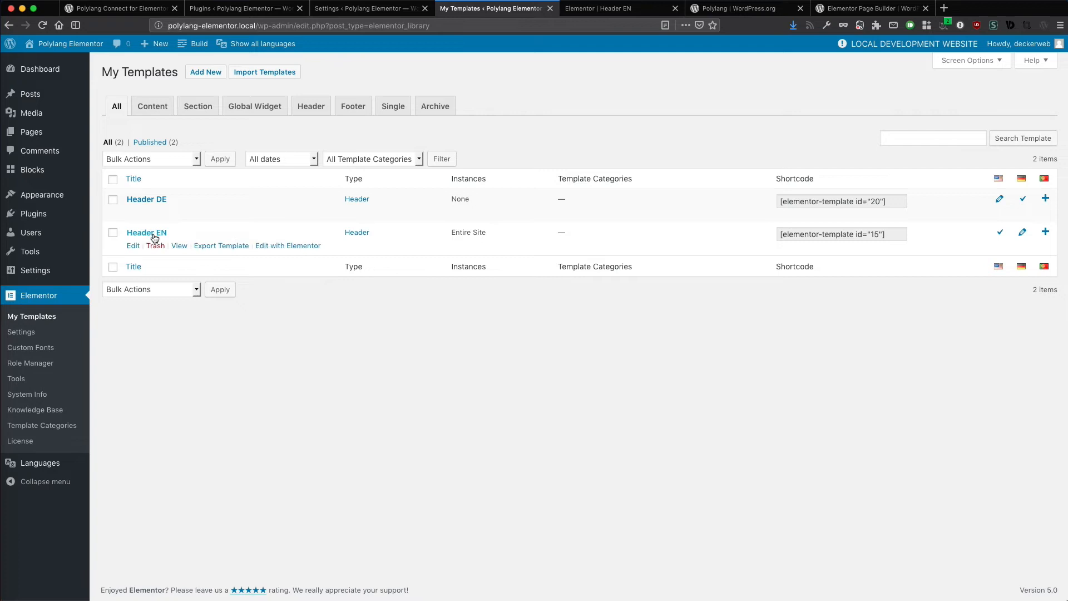
pyautogui.moveTo(167, 208)
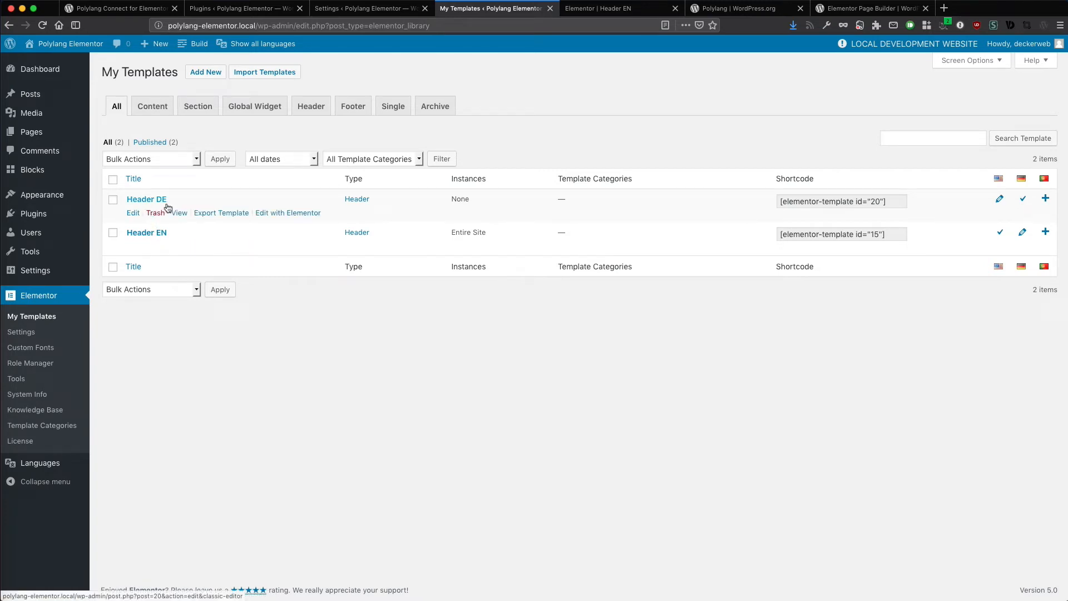
pyautogui.moveTo(179, 254)
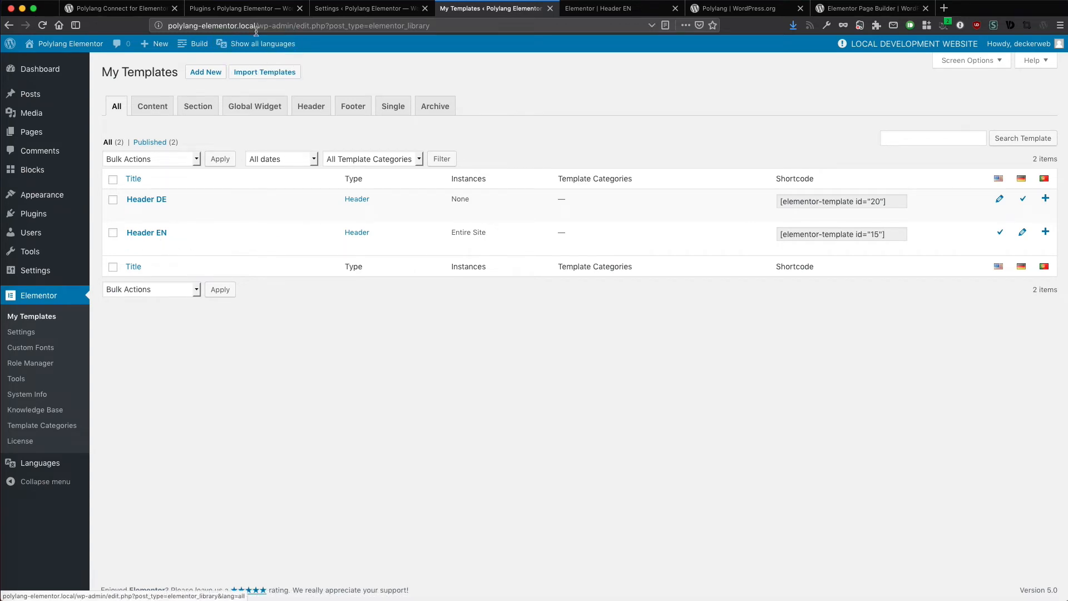
pyautogui.moveTo(360, 322)
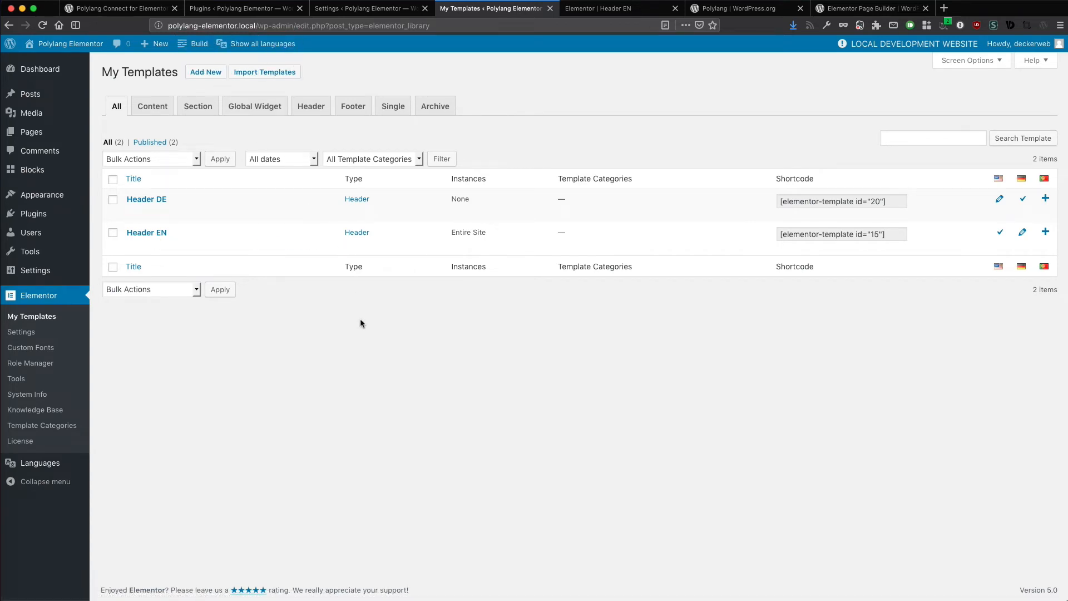
pyautogui.moveTo(598, 142)
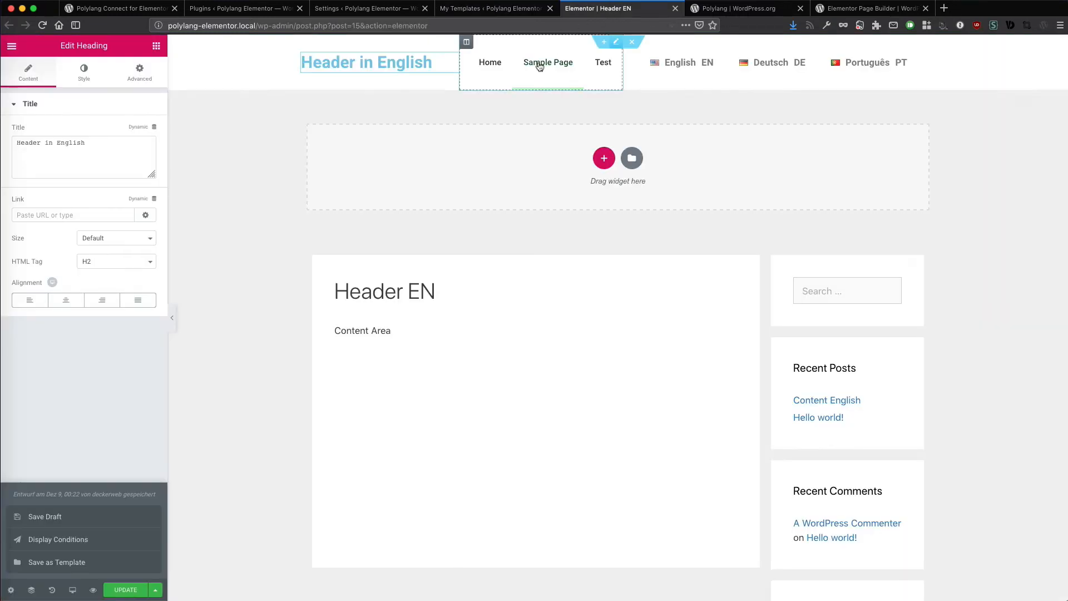
# Step: Leave the Header EN editor for My Templates, then switch to the installed plugins page
pyautogui.click(495, 8)
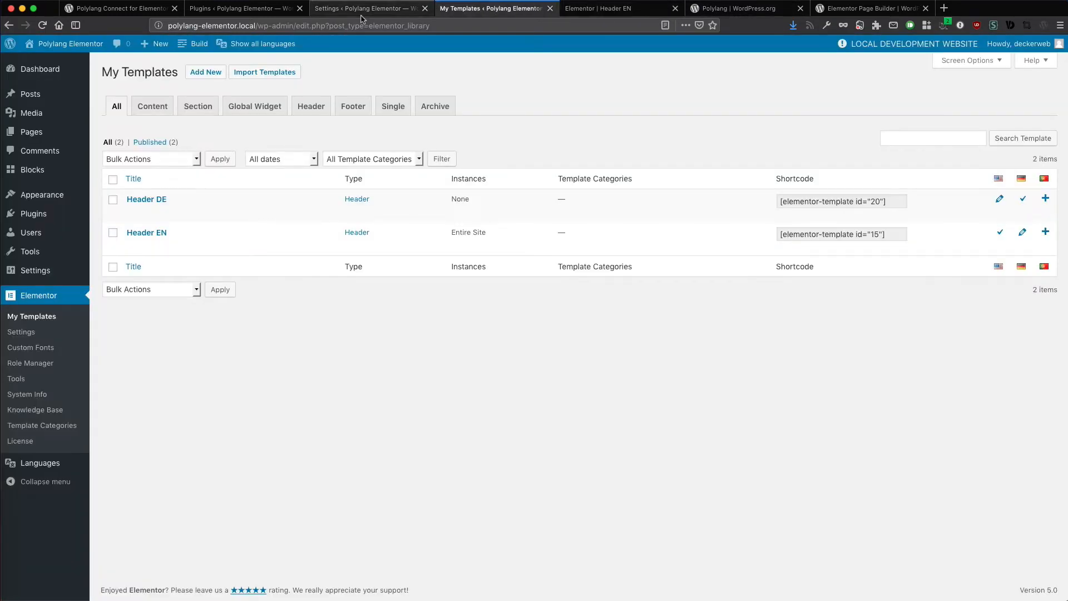
pyautogui.click(238, 8)
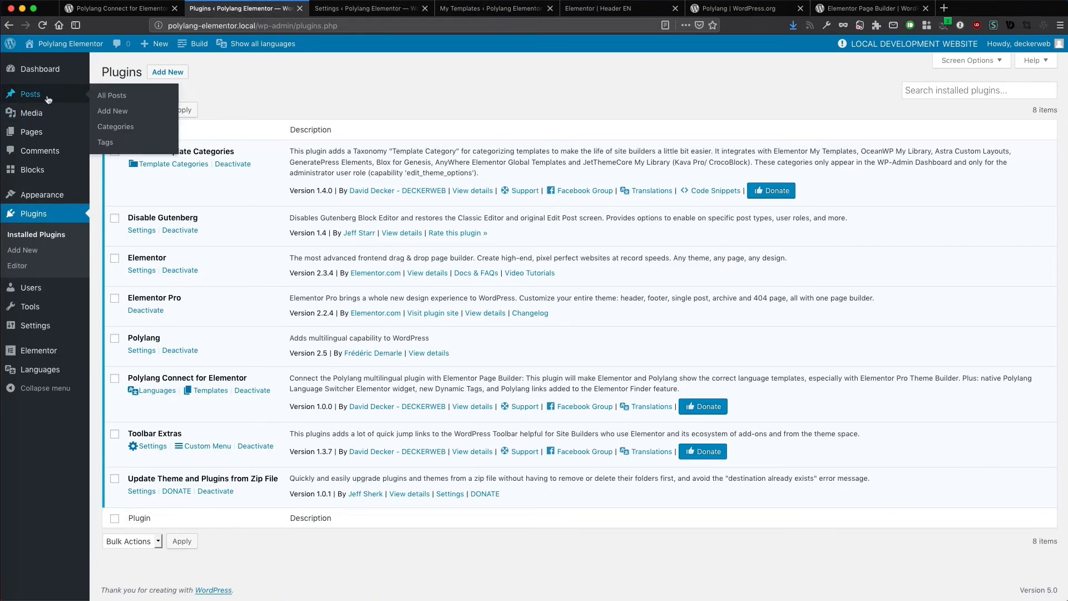
# Step: List all posts and view the Content English post on the live site with its English header
pyautogui.click(111, 94)
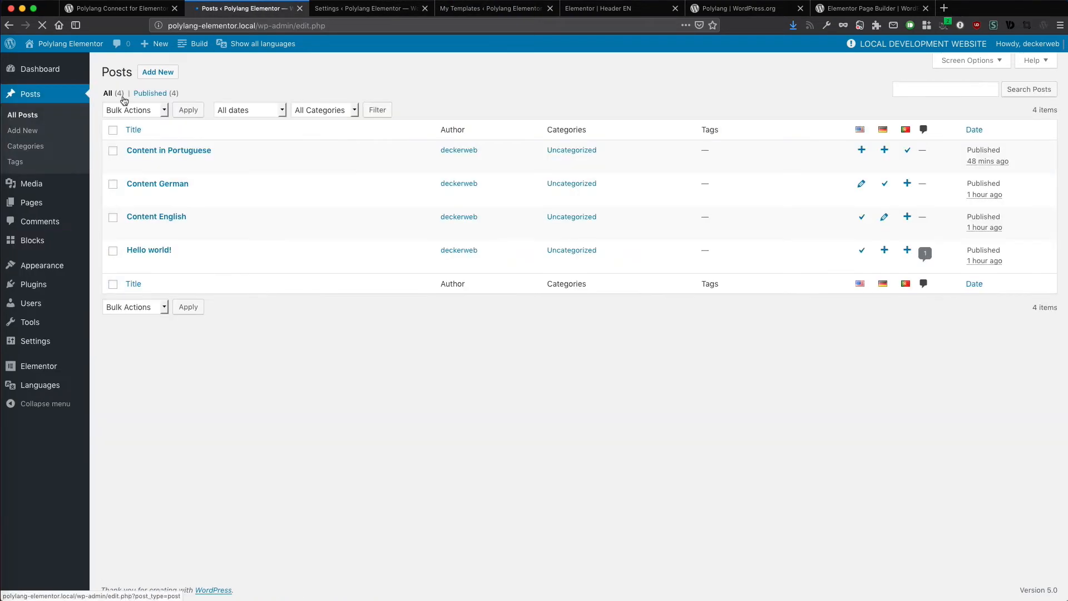
pyautogui.moveTo(156, 216)
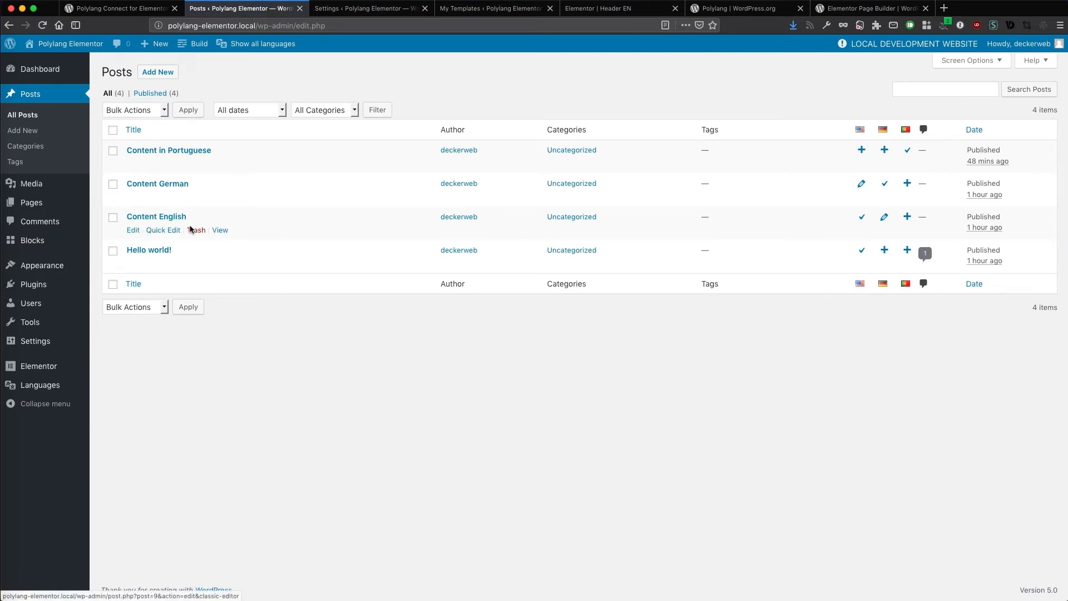
pyautogui.moveTo(157, 197)
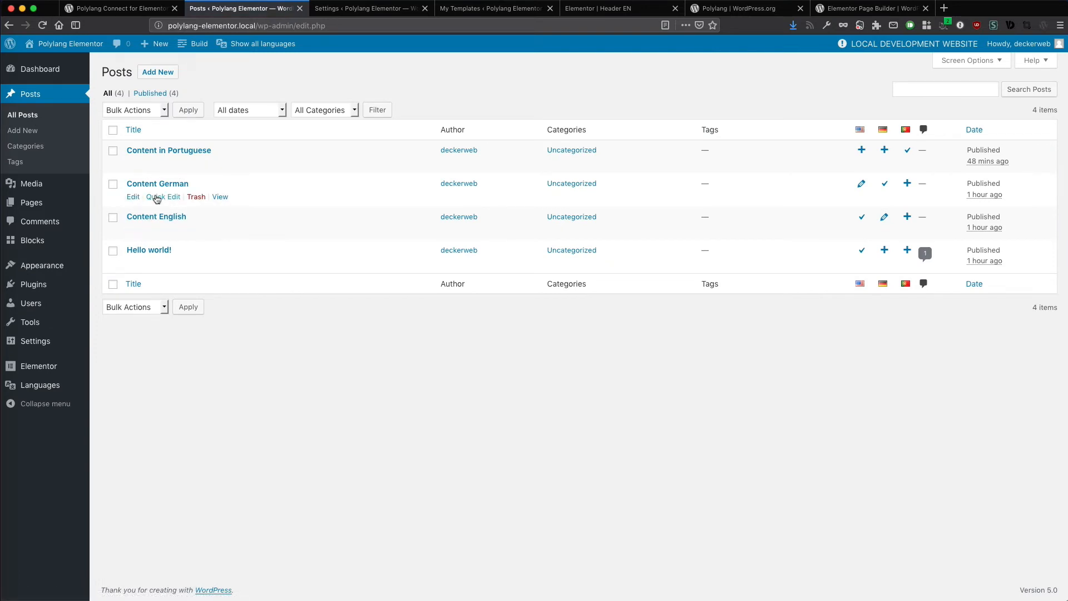
pyautogui.moveTo(297, 209)
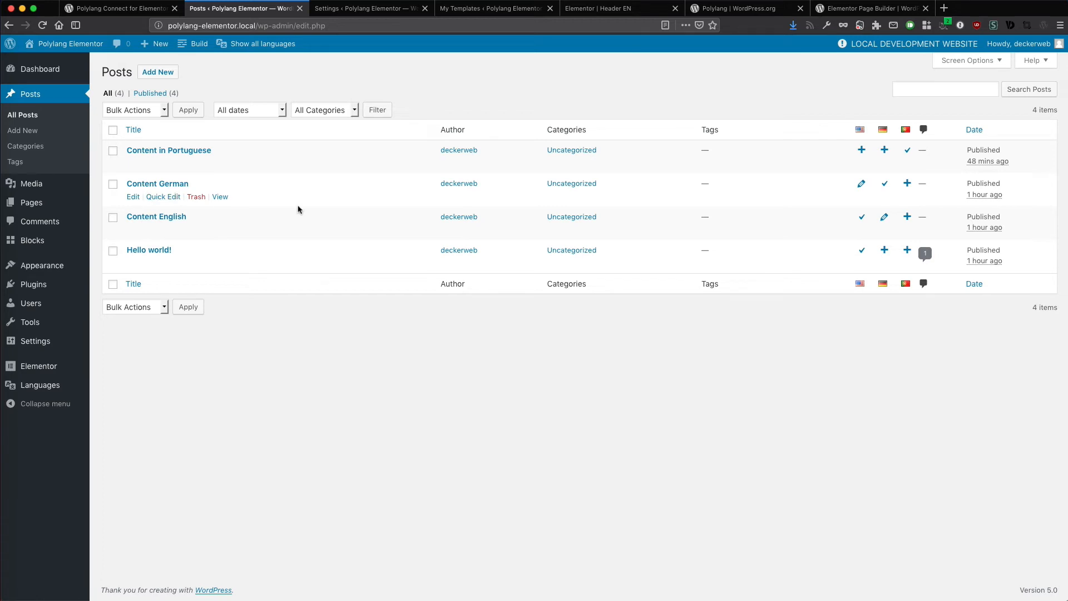
pyautogui.moveTo(863, 202)
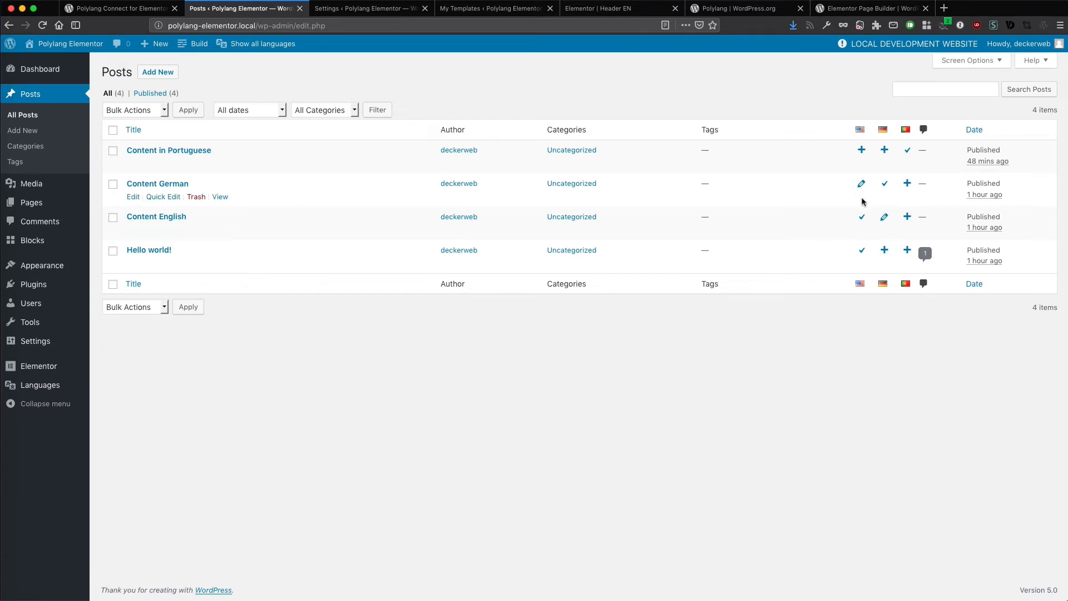
pyautogui.moveTo(224, 207)
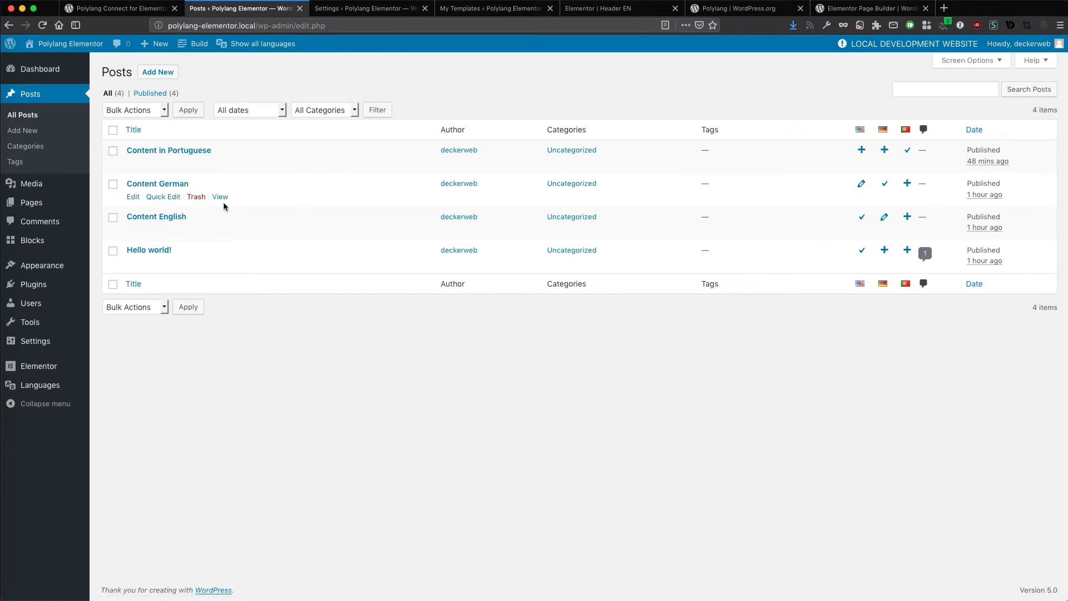
pyautogui.moveTo(222, 229)
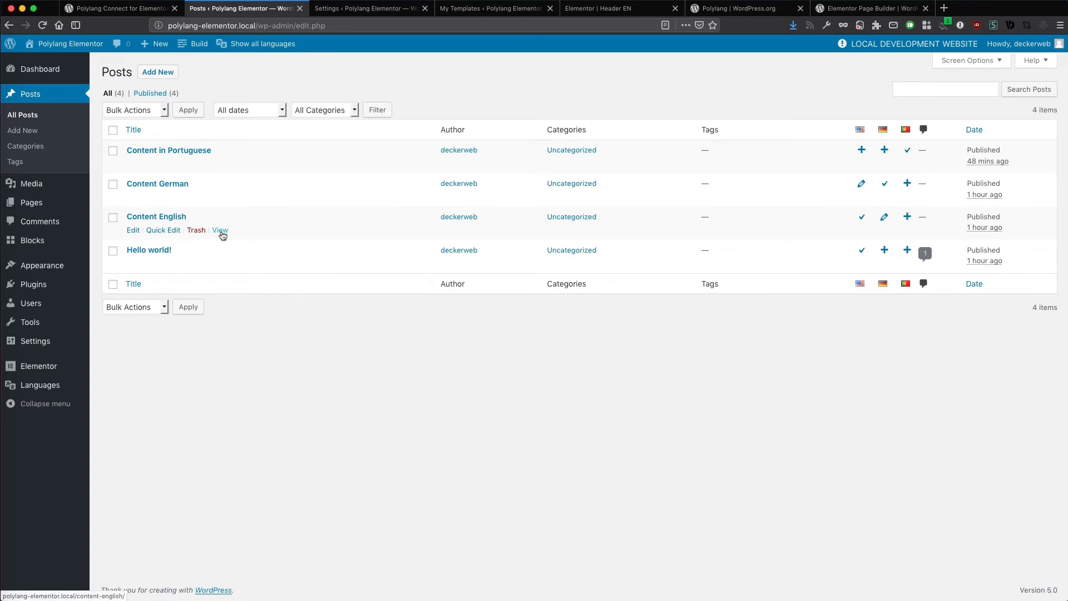
pyautogui.moveTo(220, 234)
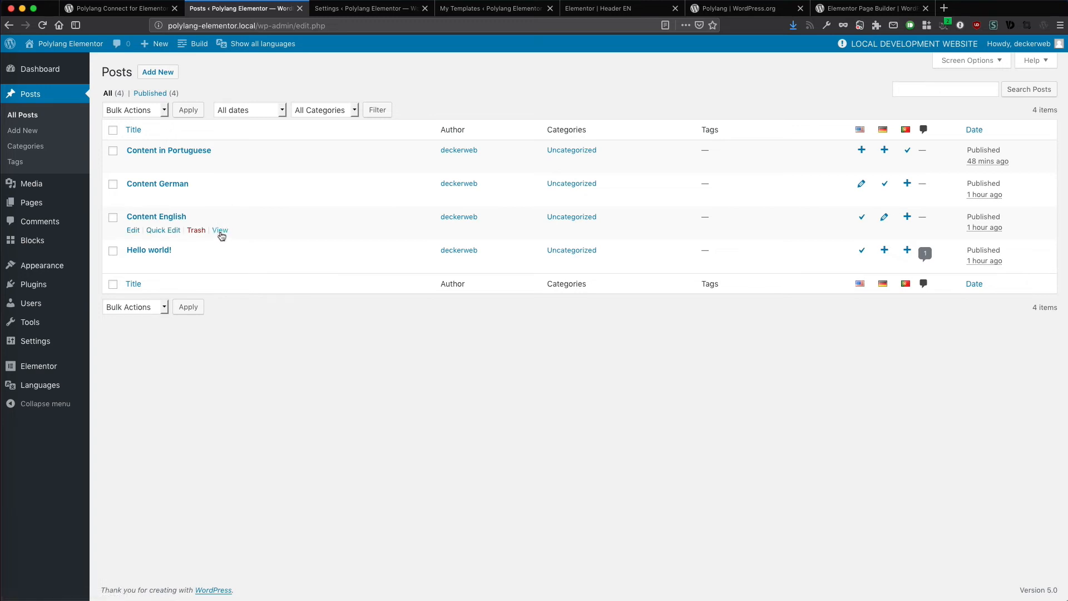
pyautogui.click(220, 229)
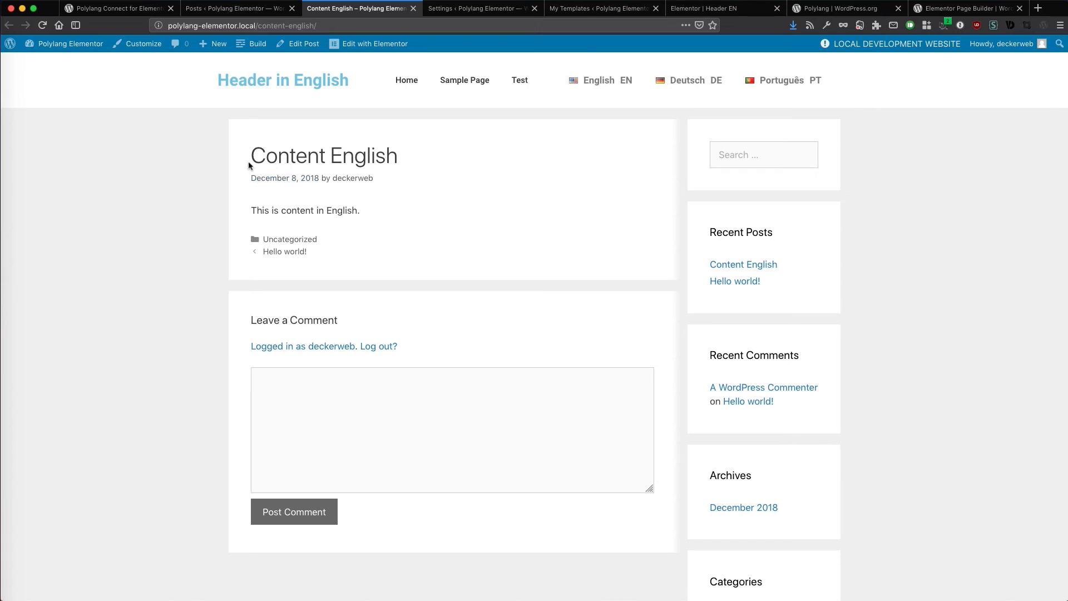
pyautogui.moveTo(686, 105)
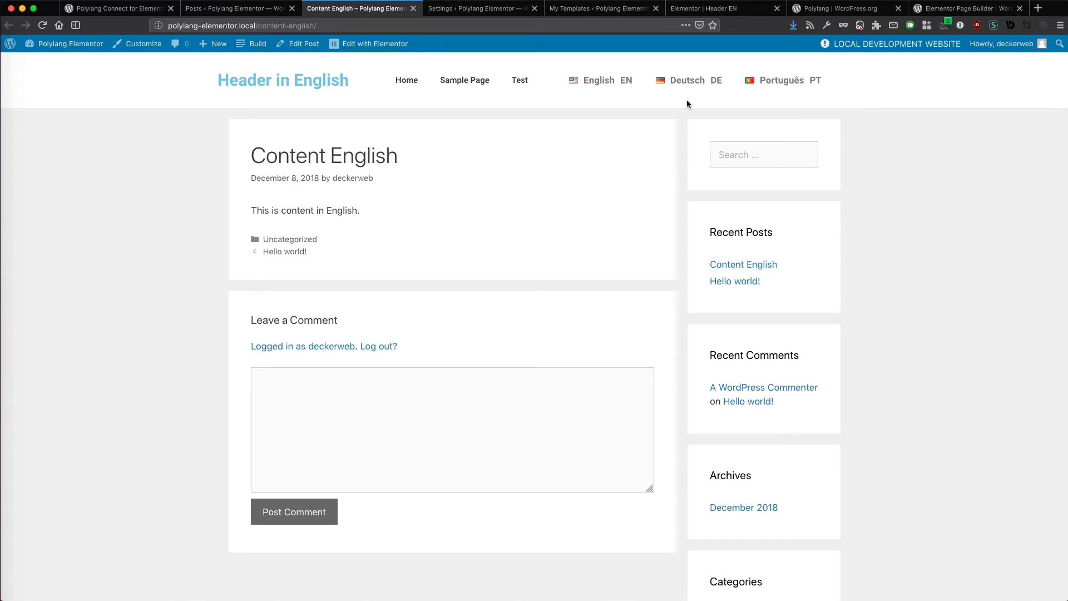
# Step: Switch the post to Deutsch to see the German header, then return to the plugin page on WordPress.org
pyautogui.click(687, 80)
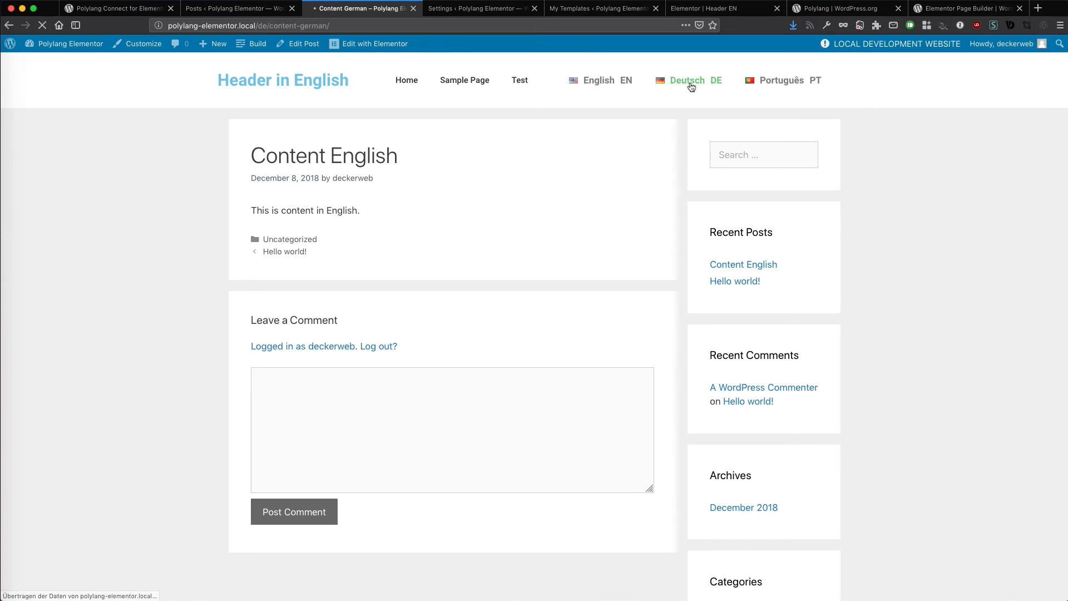
pyautogui.click(688, 80)
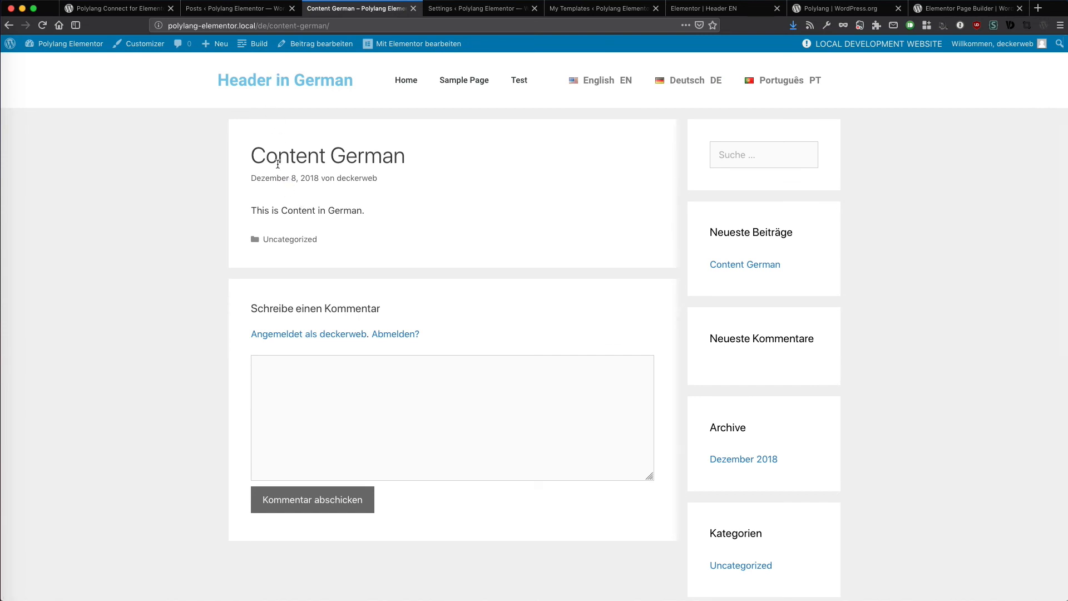
pyautogui.moveTo(413, 233)
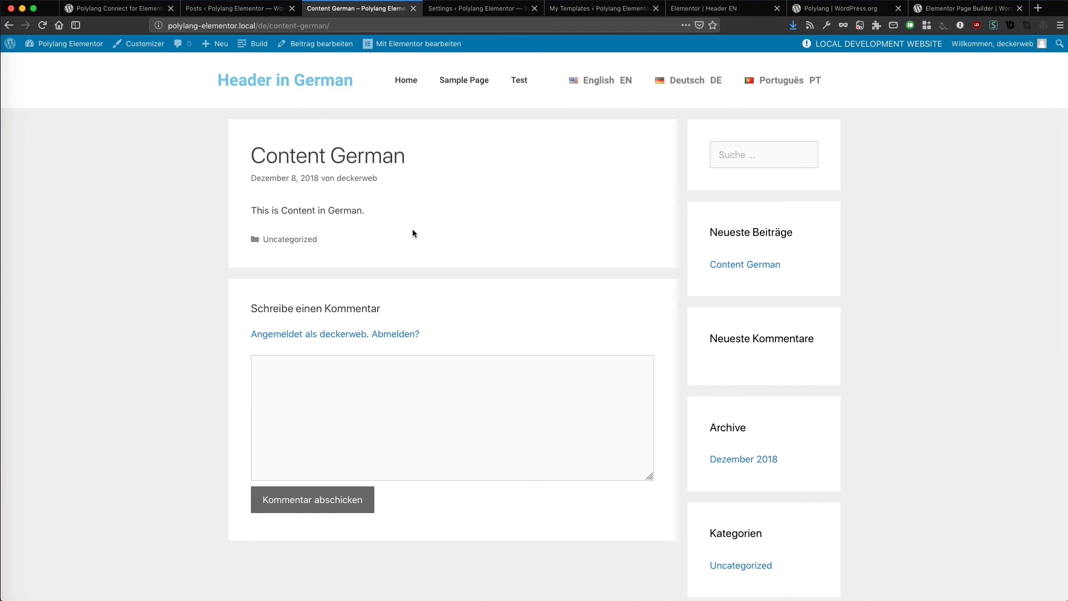
pyautogui.moveTo(301, 198)
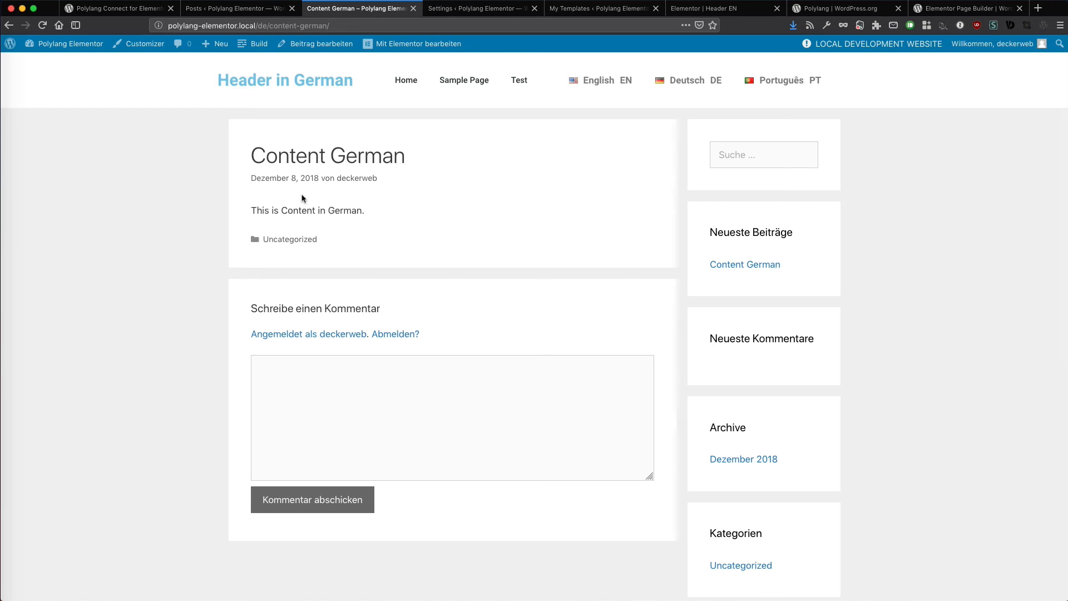
pyautogui.click(115, 8)
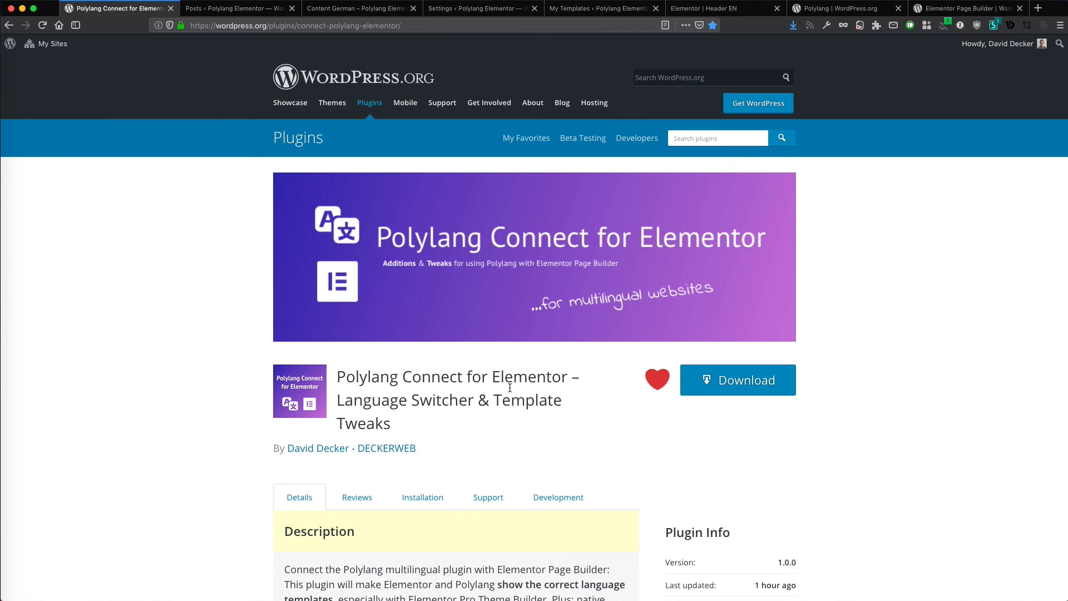
pyautogui.moveTo(567, 421)
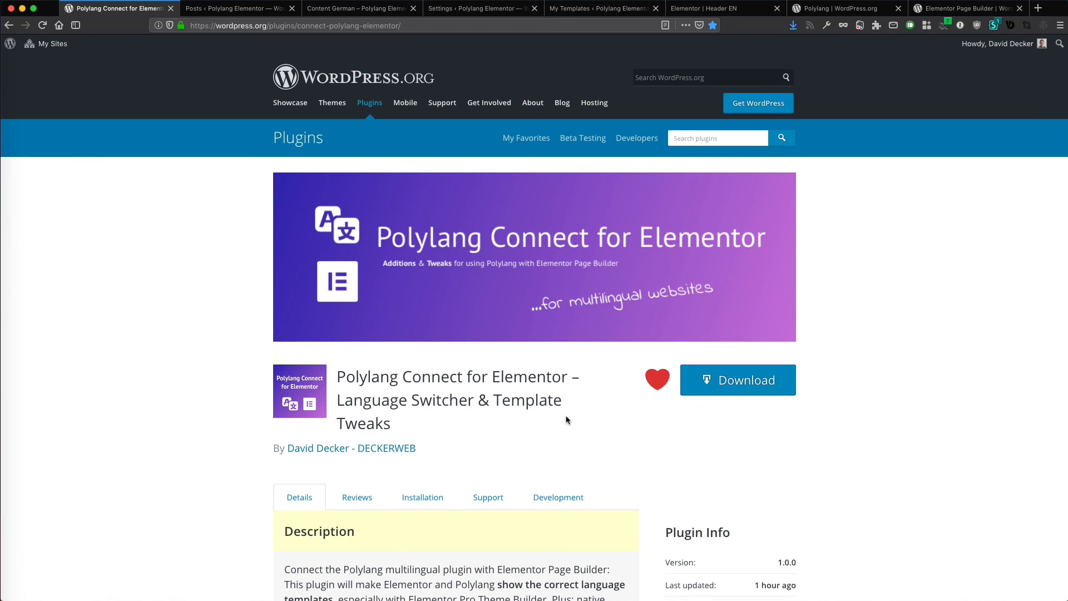
pyautogui.moveTo(578, 427)
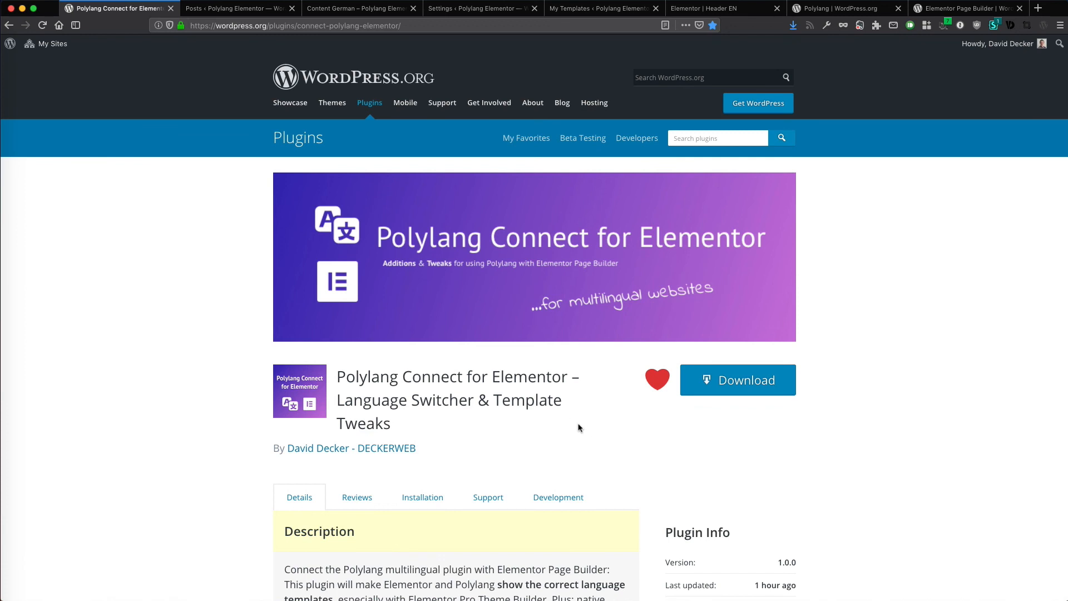